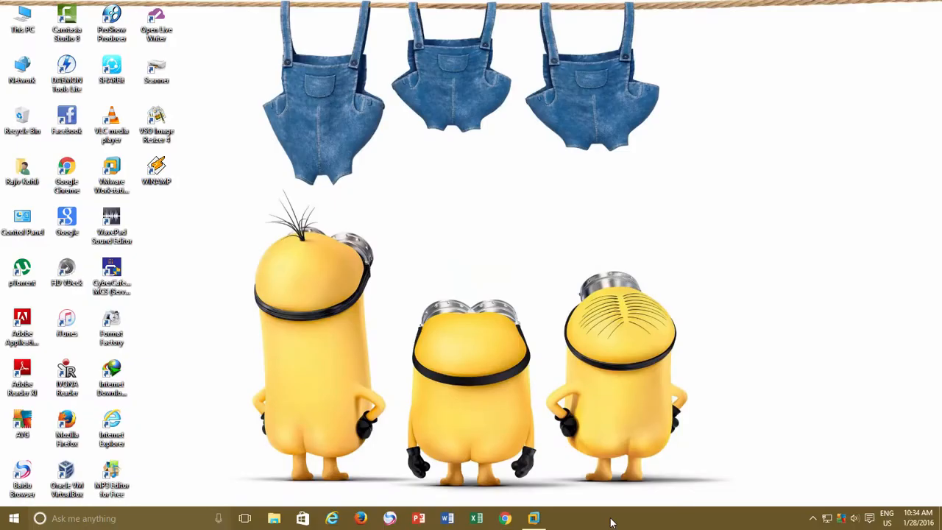
pyautogui.moveTo(533, 518)
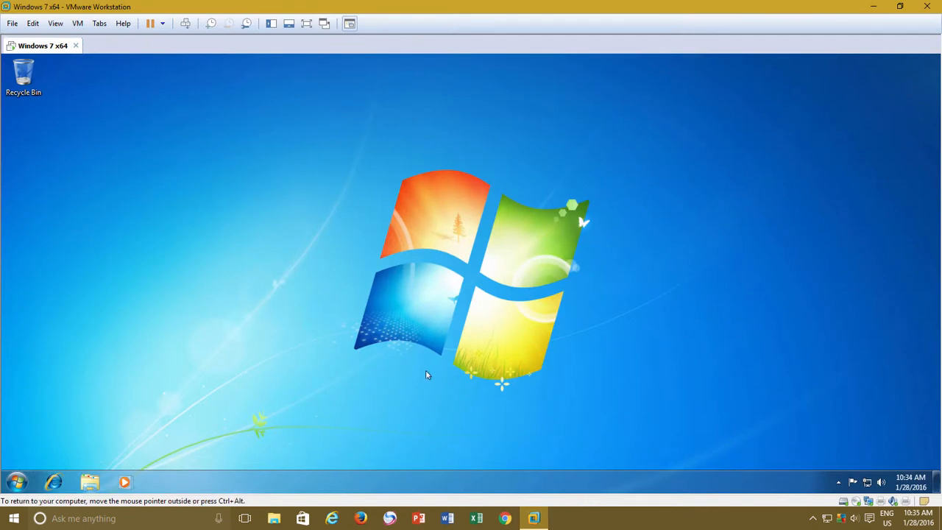
pyautogui.moveTo(383, 380)
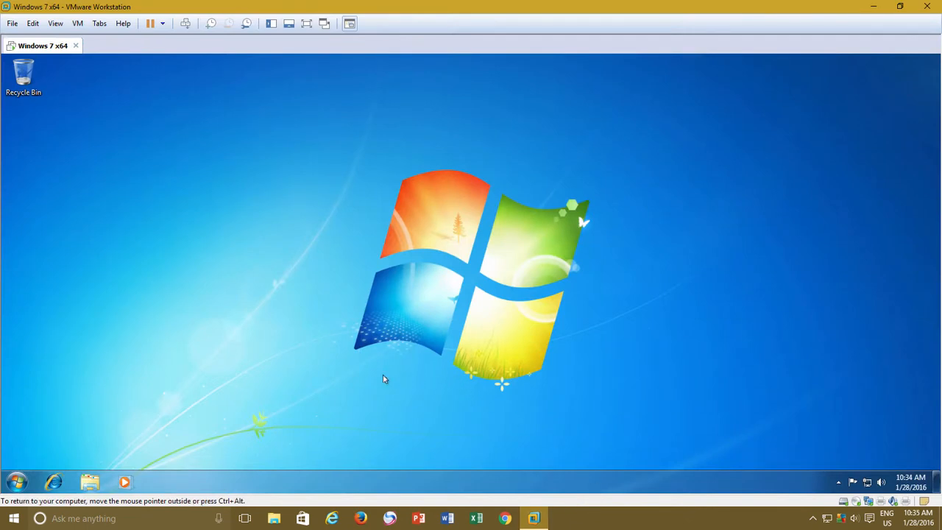
pyautogui.moveTo(90, 483)
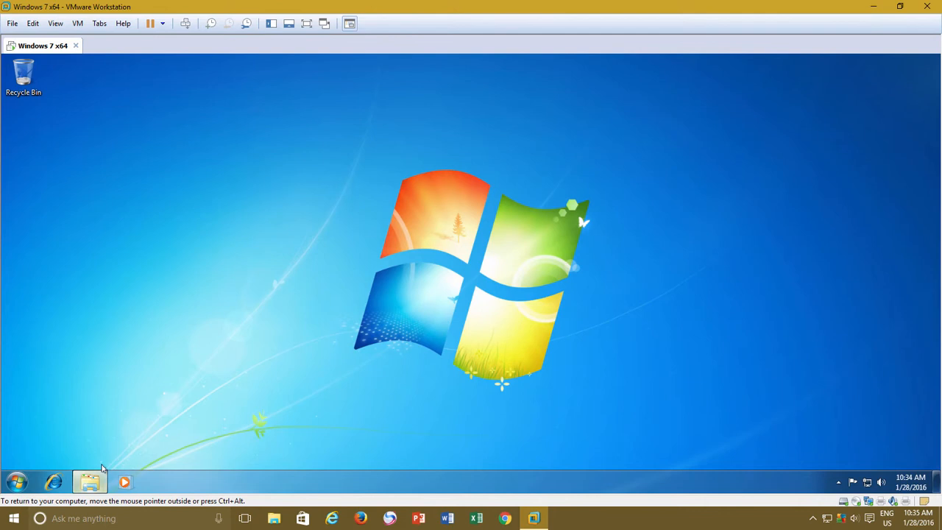
# Check in the guest's Computer window that Local Disk (C:) totals 19.9 GB
pyautogui.click(90, 483)
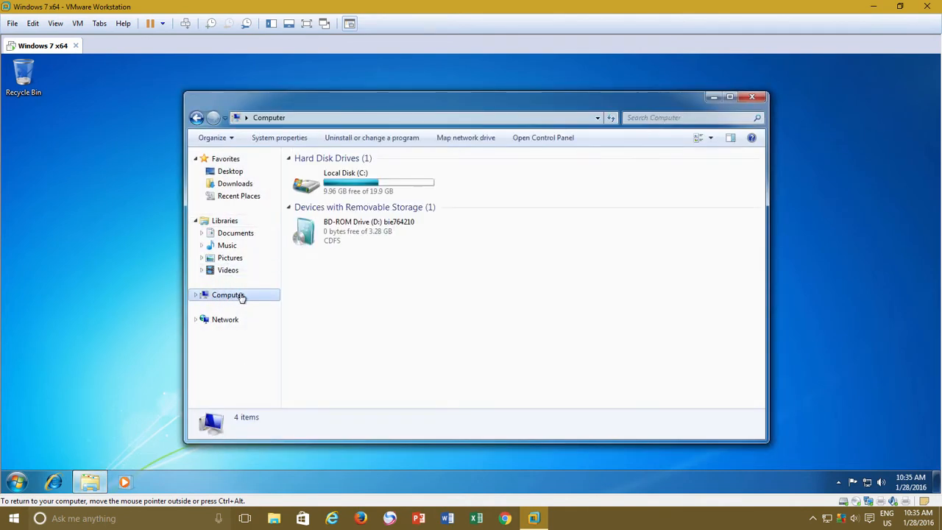
pyautogui.click(346, 182)
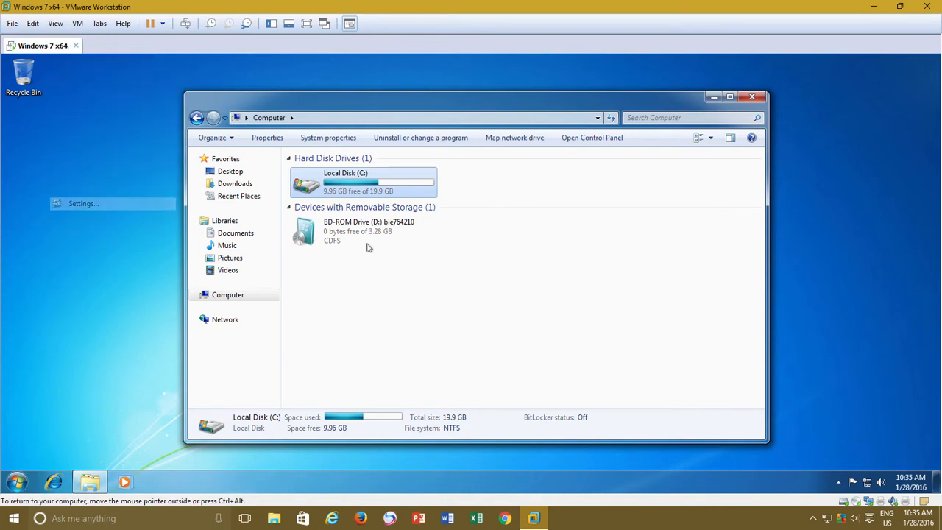
pyautogui.moveTo(516, 255)
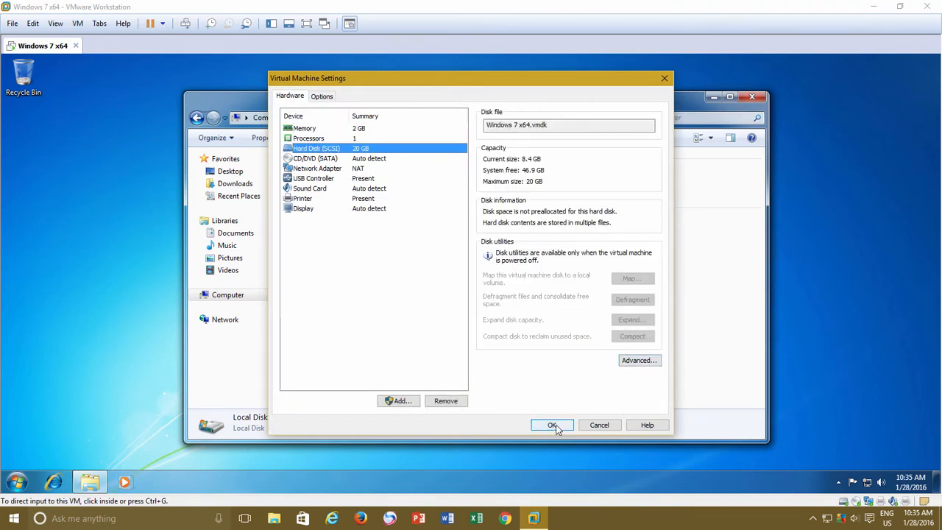
# Close the settings and Computer window, then shut down the Windows 7 x64 VM
pyautogui.click(553, 424)
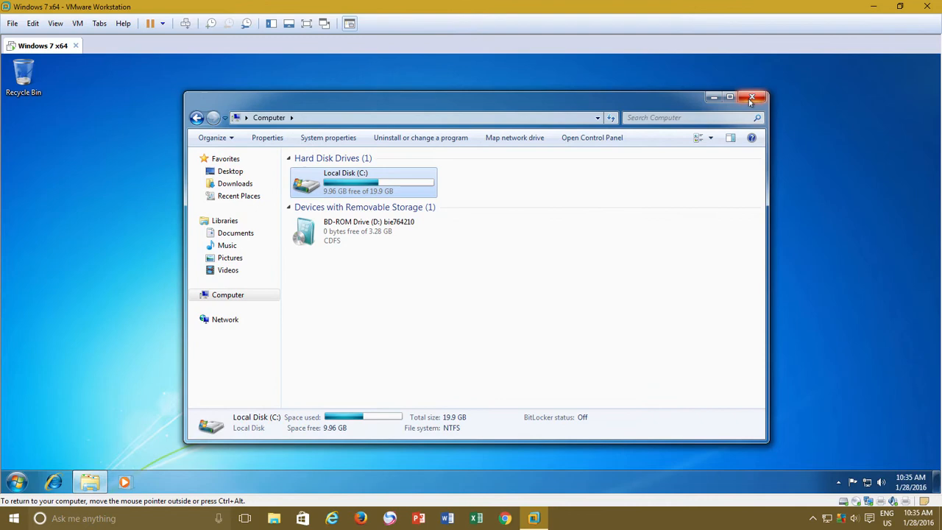
pyautogui.click(751, 97)
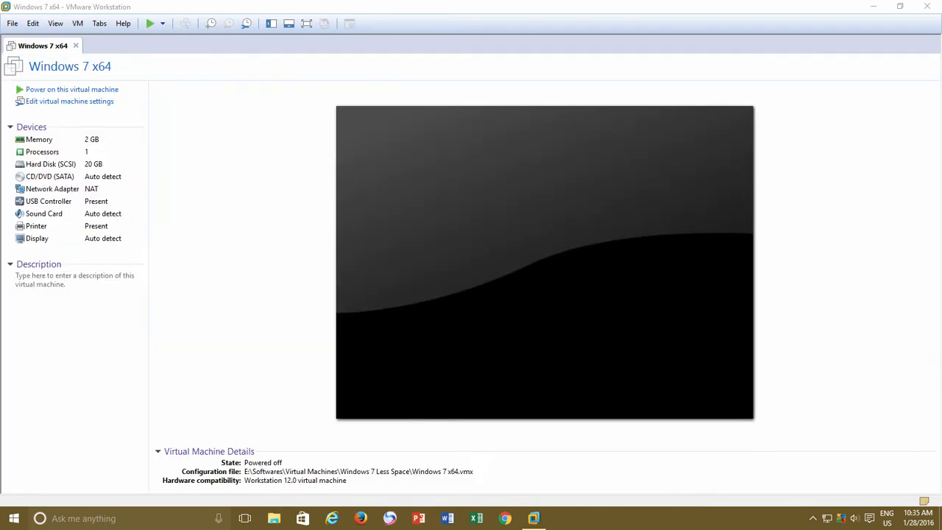
pyautogui.rightClick(43, 45)
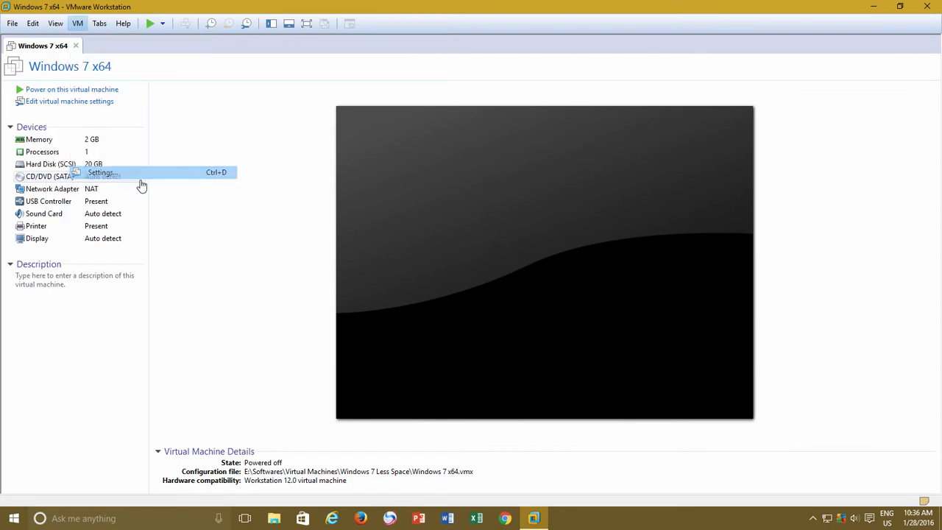
# View the powered-off VM's Hard Disk (SCSI) settings, where Expand is now available
pyautogui.click(100, 173)
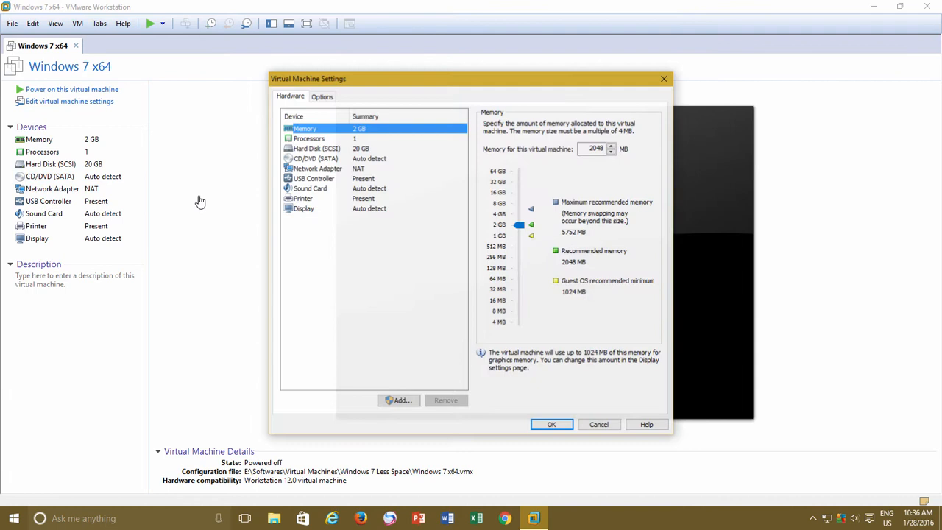
pyautogui.click(315, 147)
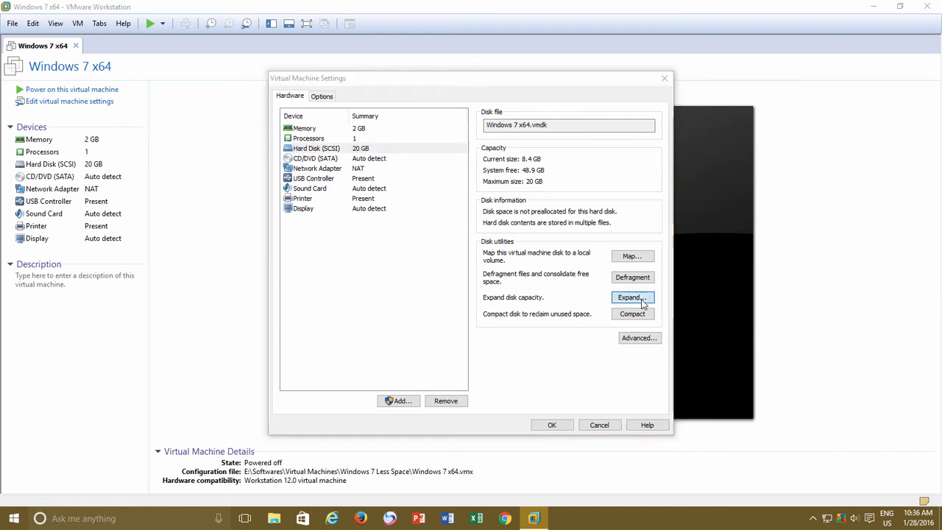
# Enter 30 GB as the new maximum size in Expand Disk Capacity
pyautogui.click(632, 298)
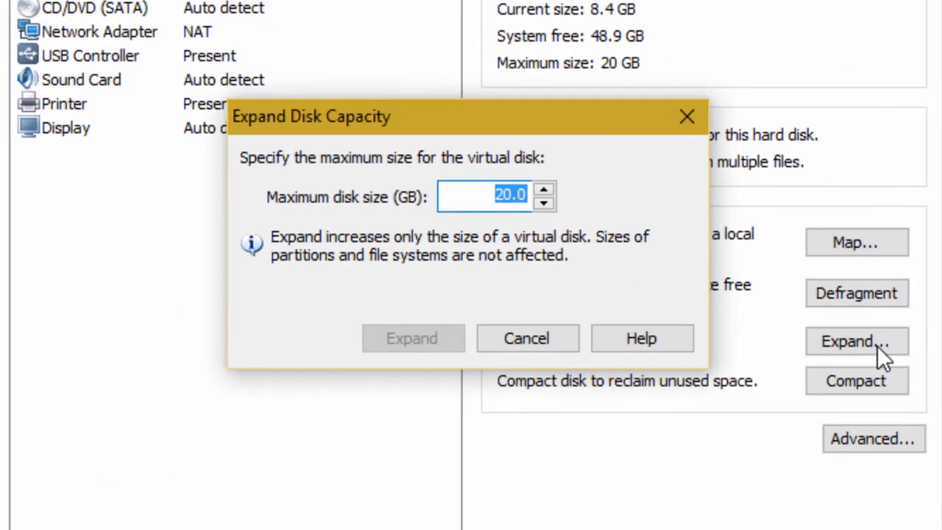
pyautogui.moveTo(851, 339)
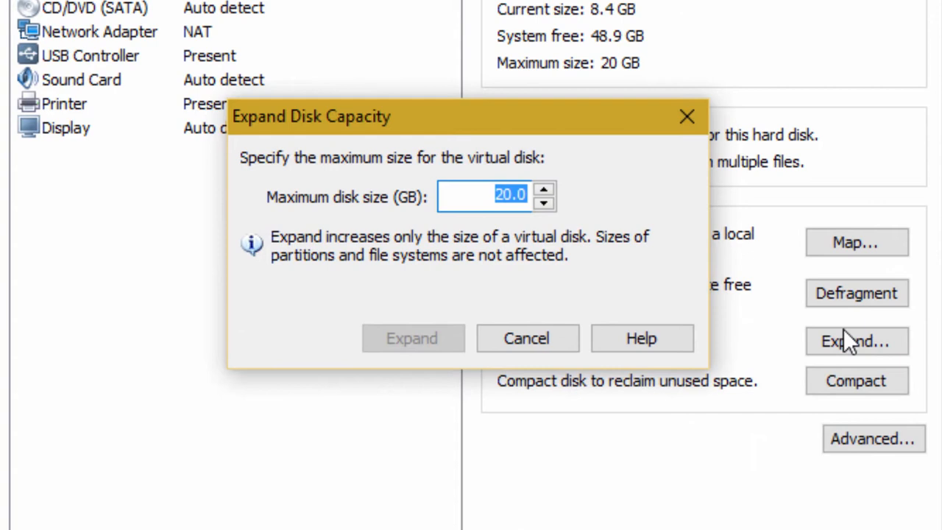
pyautogui.moveTo(512, 221)
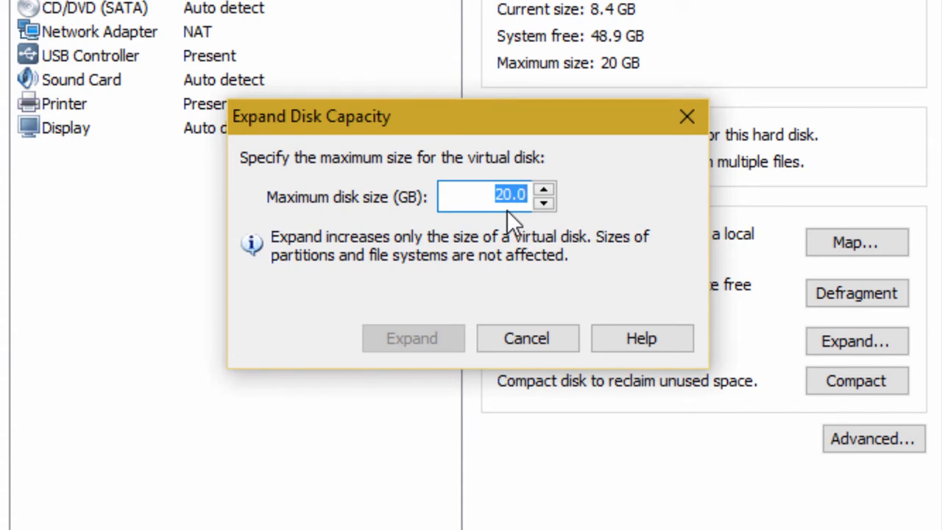
pyautogui.write('30')
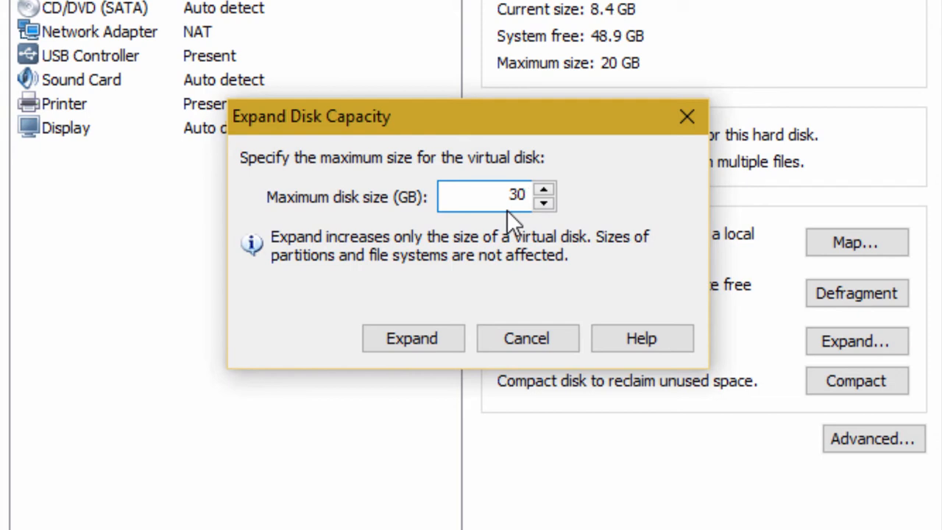
pyautogui.click(493, 198)
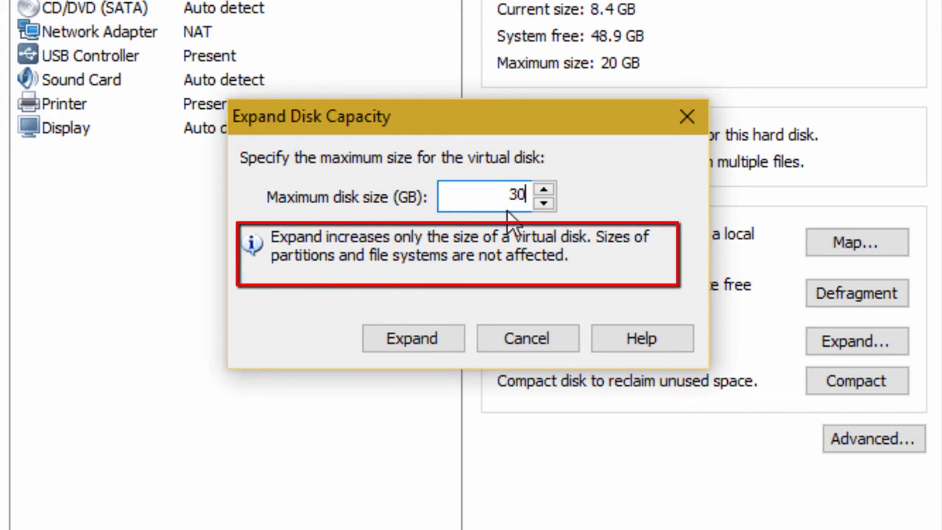
pyautogui.moveTo(439, 278)
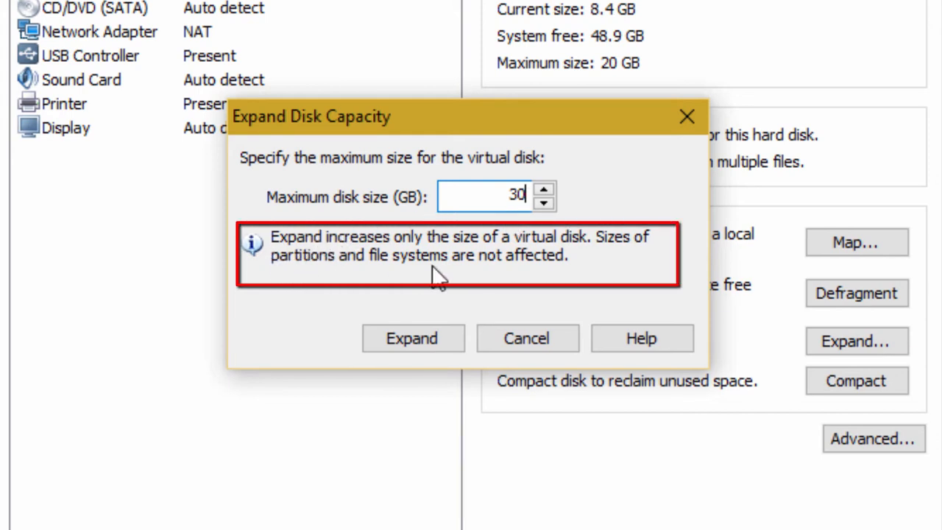
pyautogui.moveTo(660, 280)
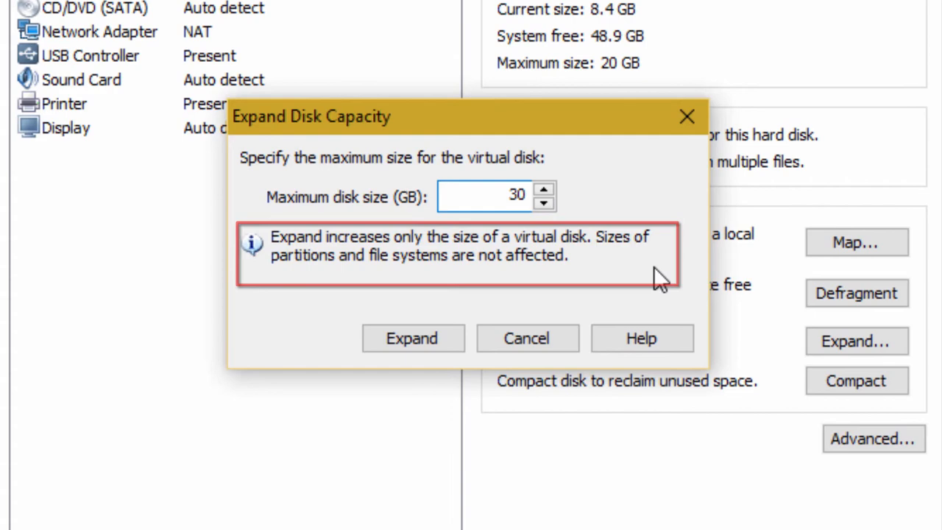
# Expand the virtual disk to 30 GB, acknowledge success and close the VM settings
pyautogui.click(413, 337)
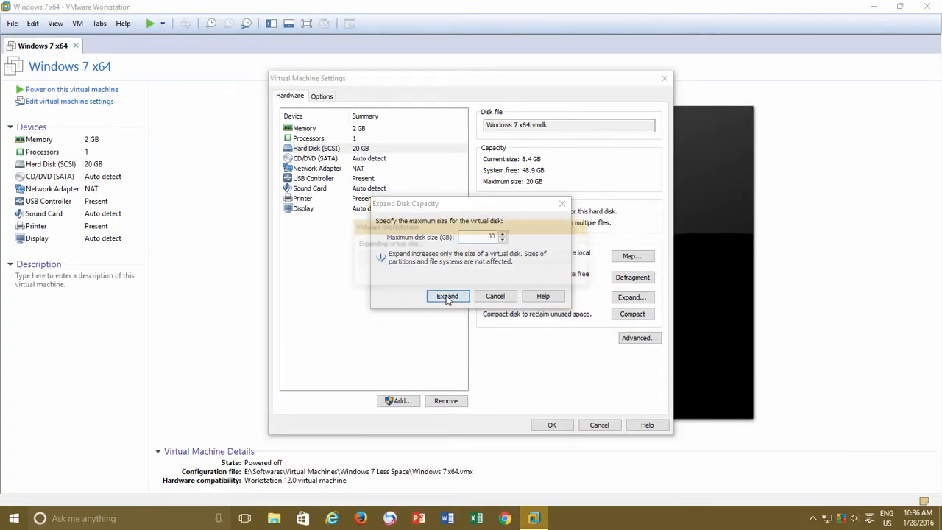
pyautogui.click(448, 296)
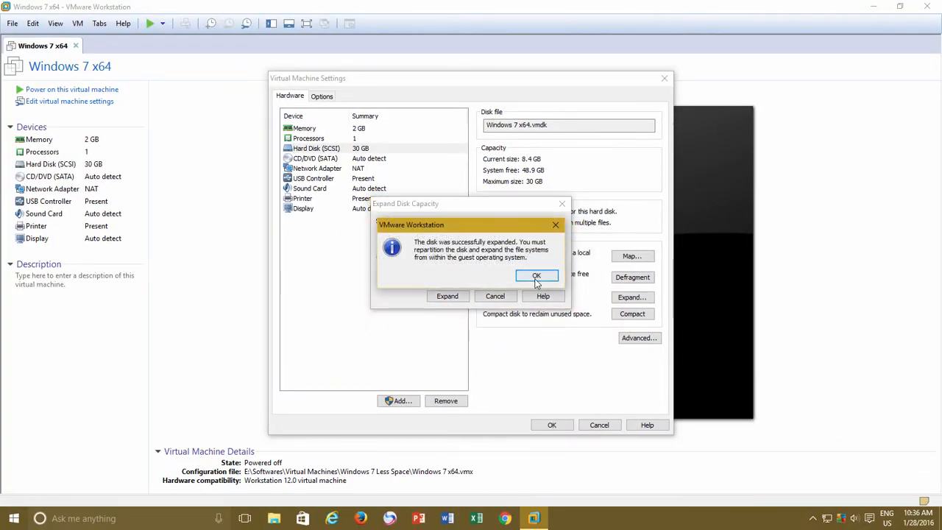
pyautogui.click(536, 275)
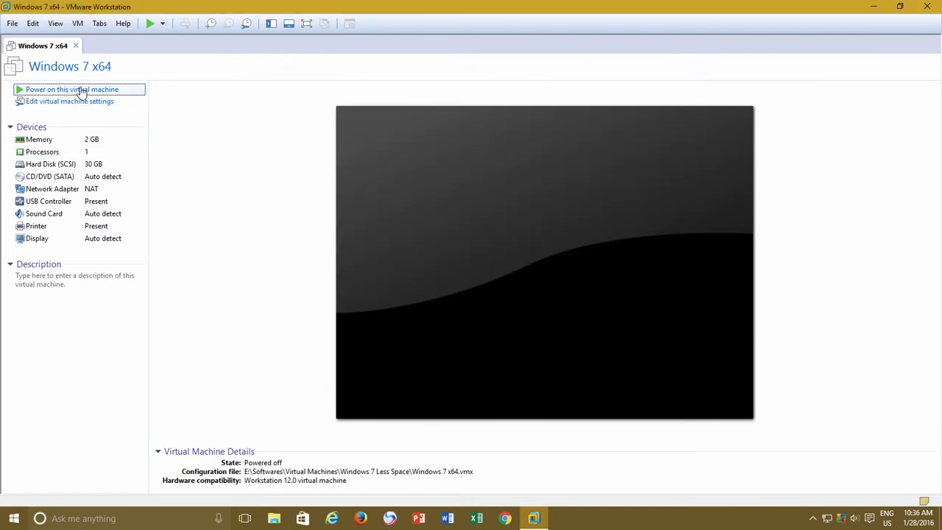
# Power on the Windows 7 VM and confirm C: still shows 19.9 GB total
pyautogui.click(72, 89)
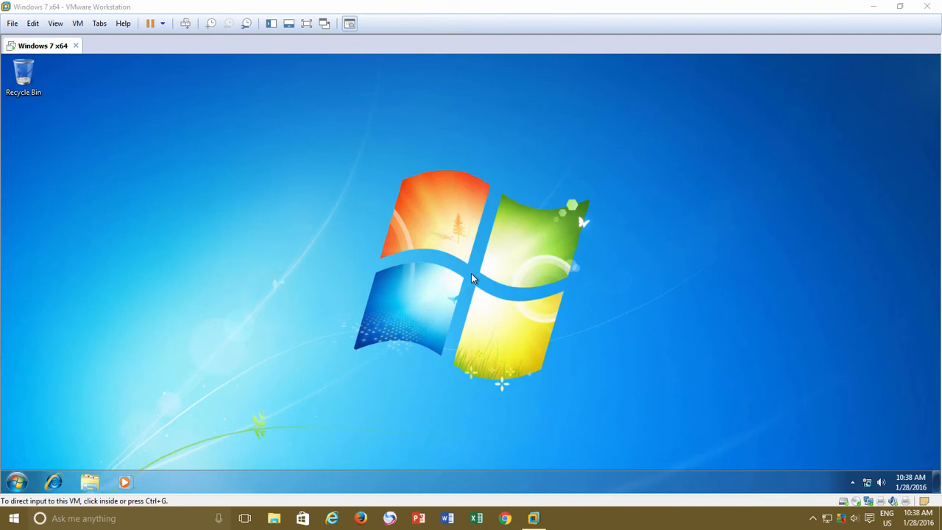
pyautogui.moveTo(150, 353)
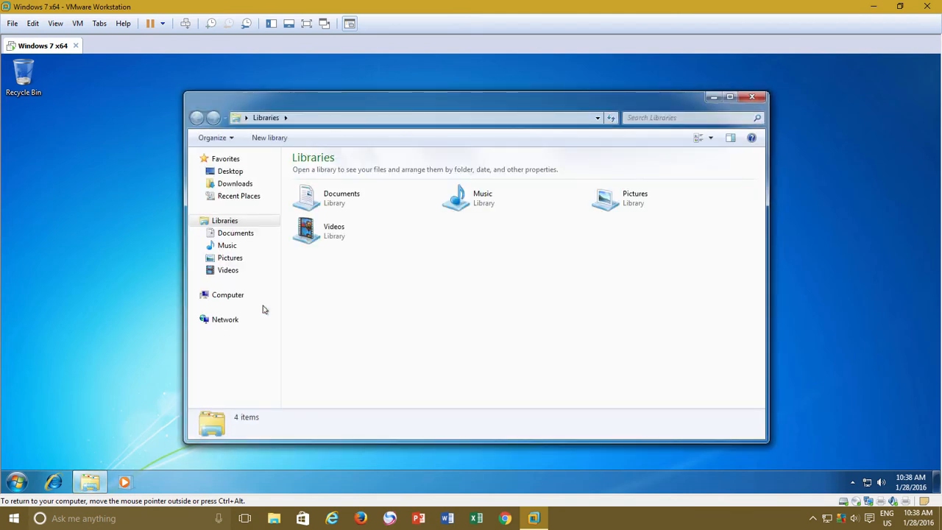
pyautogui.click(228, 294)
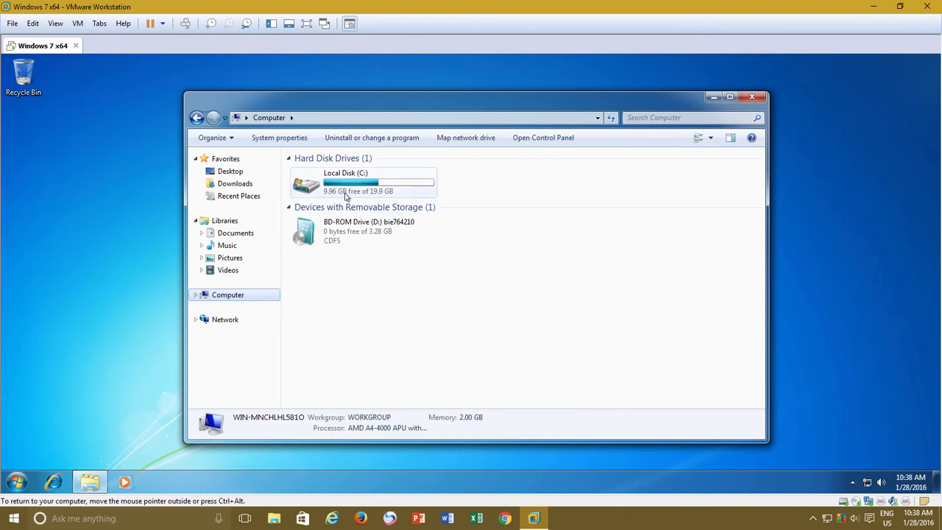
pyautogui.click(347, 183)
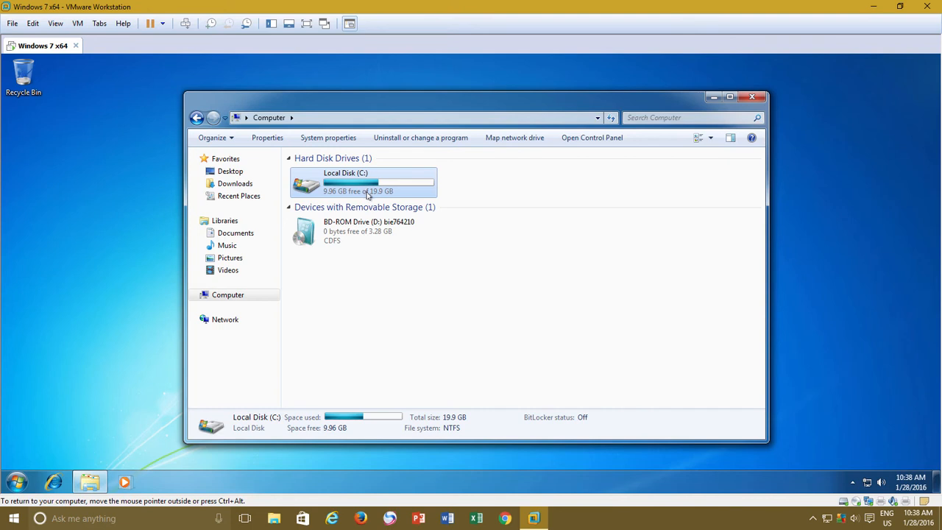
pyautogui.moveTo(355, 192)
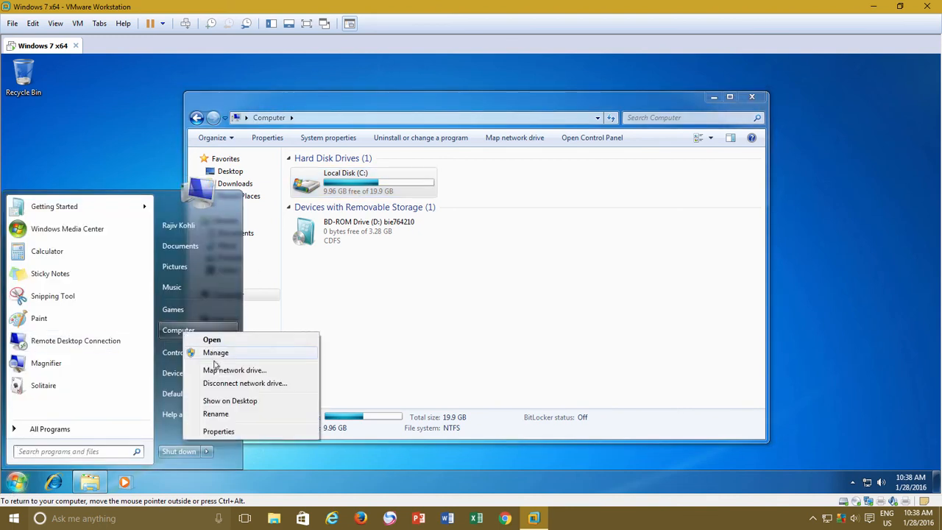
# View Disk Management: Disk 0 at 30 GB with a 20 GB C: partition and 10 GB unallocated
pyautogui.click(215, 352)
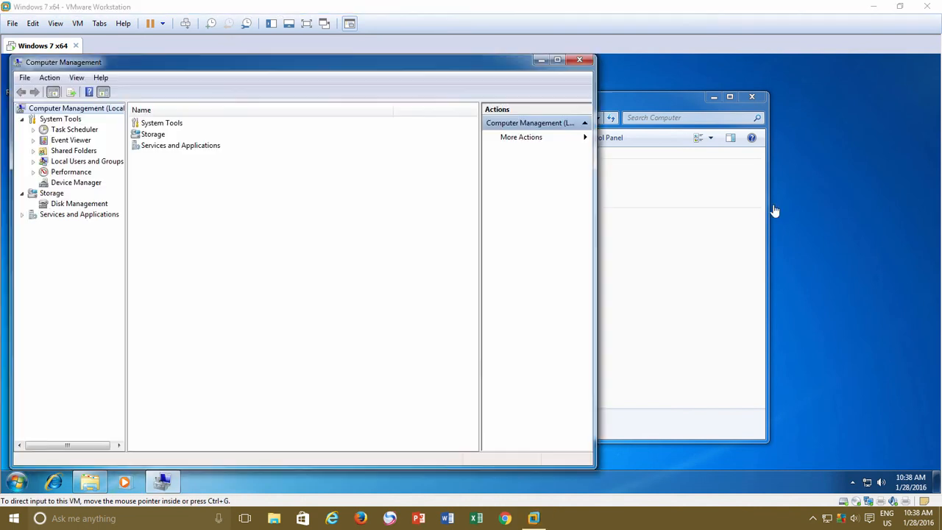
pyautogui.moveTo(88, 207)
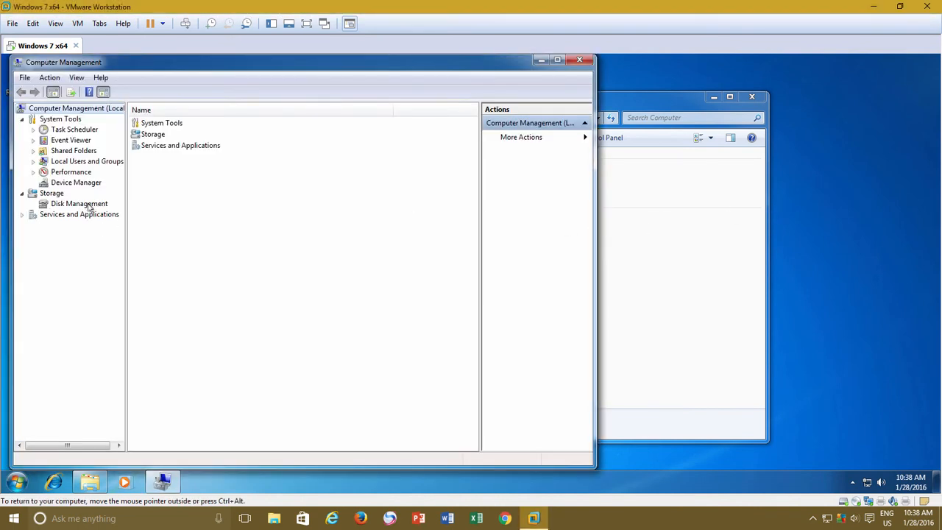
pyautogui.click(79, 203)
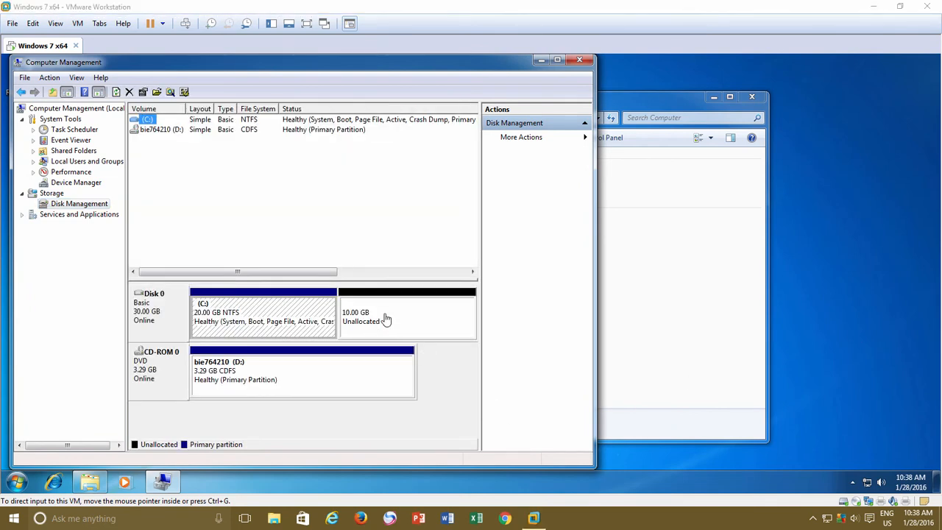
pyautogui.moveTo(386, 327)
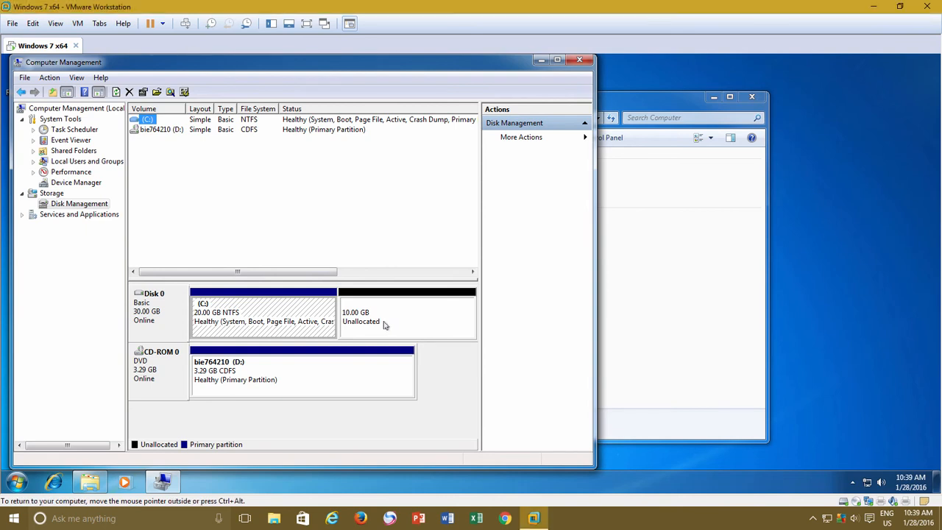
pyautogui.moveTo(390, 327)
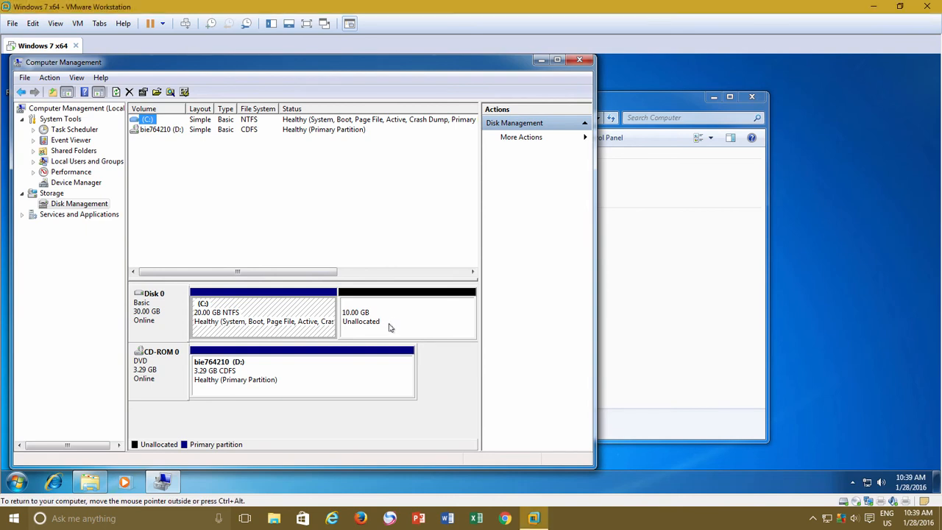
pyautogui.rightClick(406, 312)
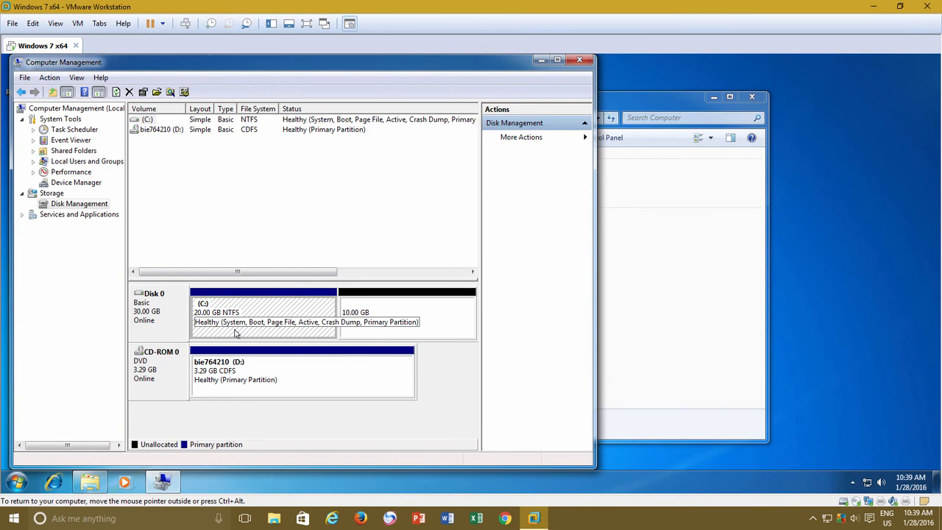
# Extend the C: volume by the full 10240 MB of unallocated space
pyautogui.rightClick(263, 312)
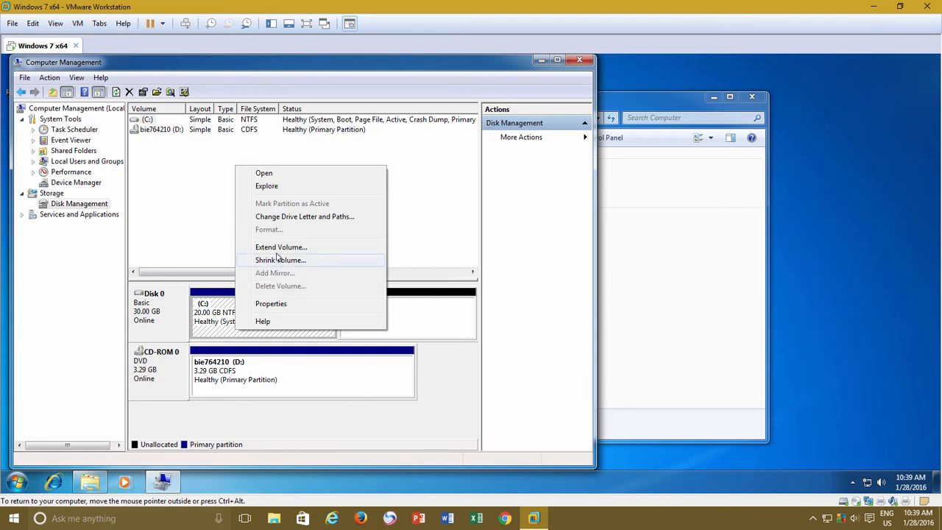
pyautogui.click(280, 247)
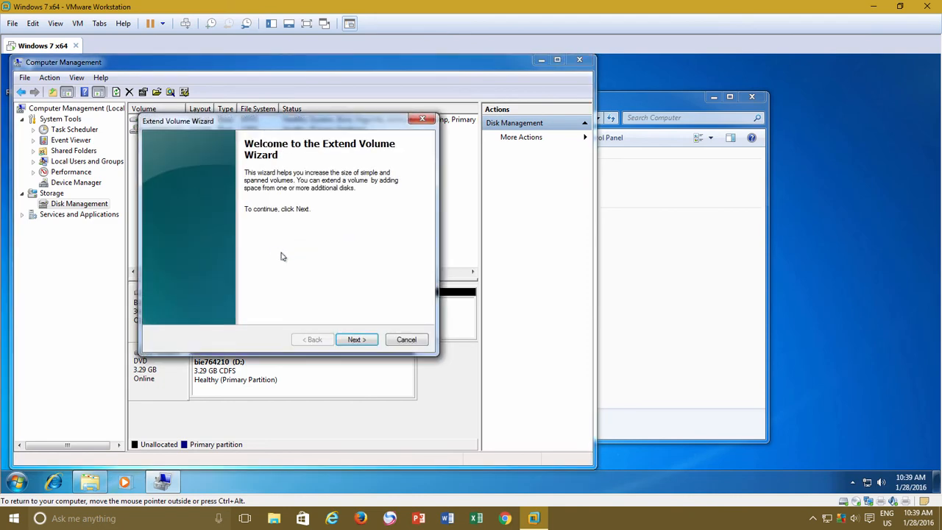
pyautogui.click(357, 339)
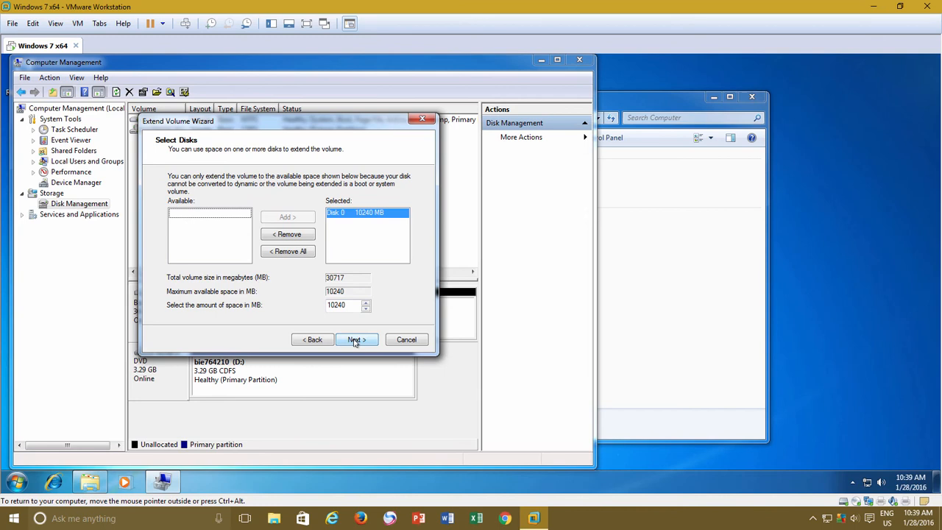
pyautogui.click(356, 338)
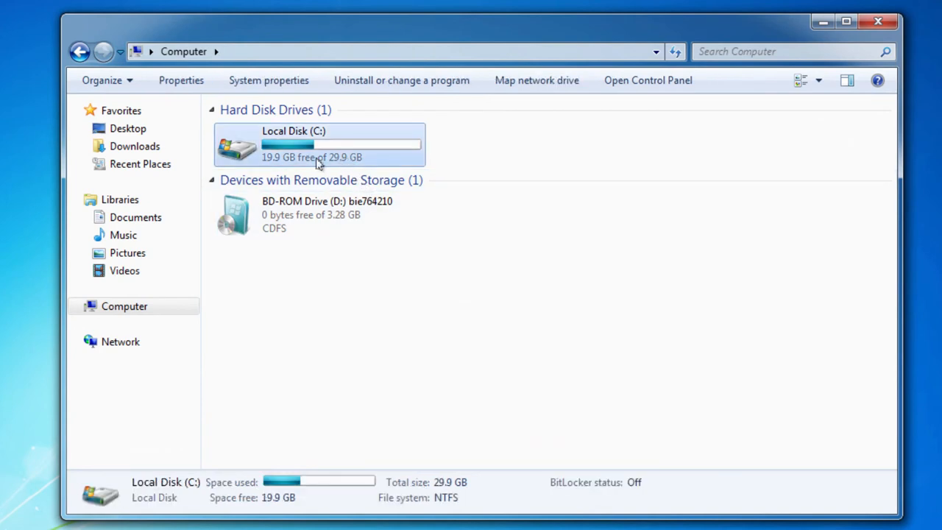
pyautogui.moveTo(374, 166)
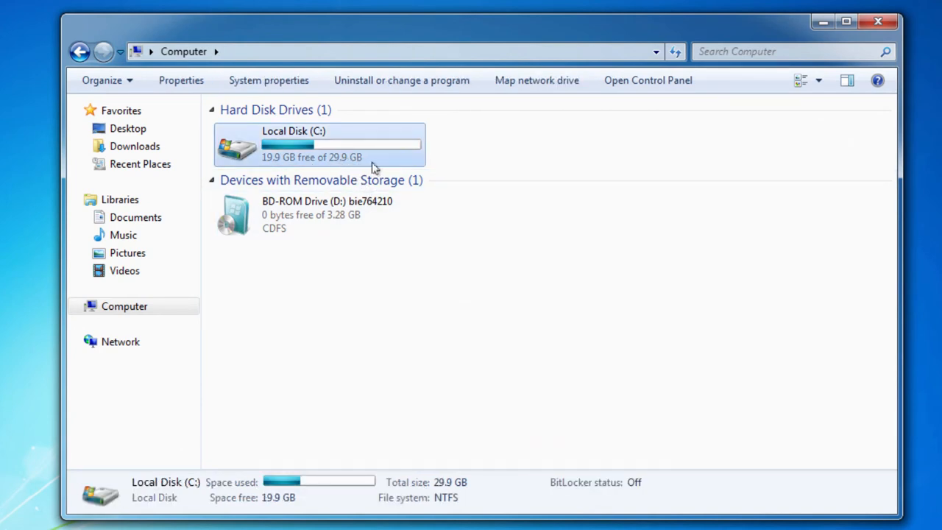